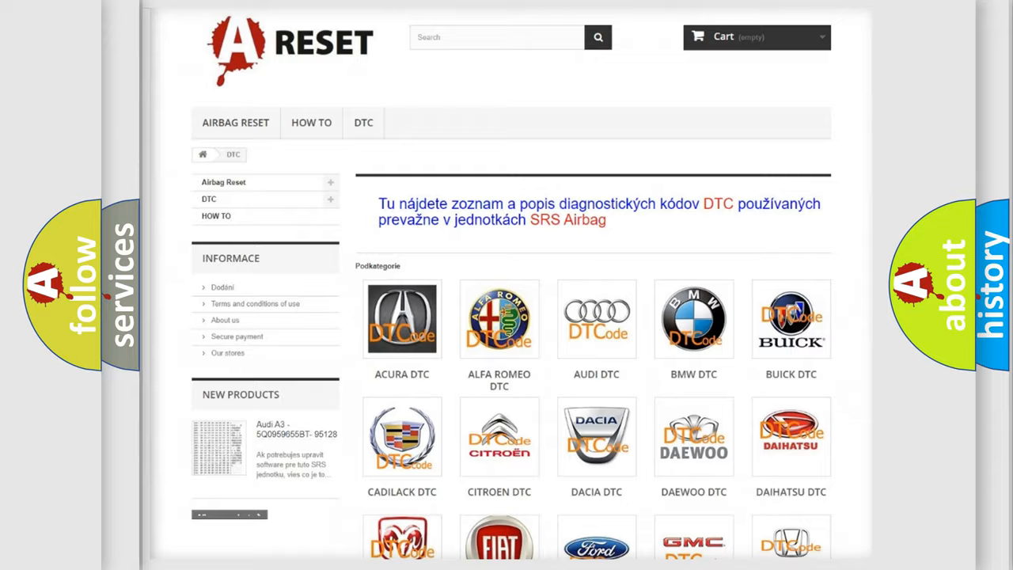
scroll(down, 3)
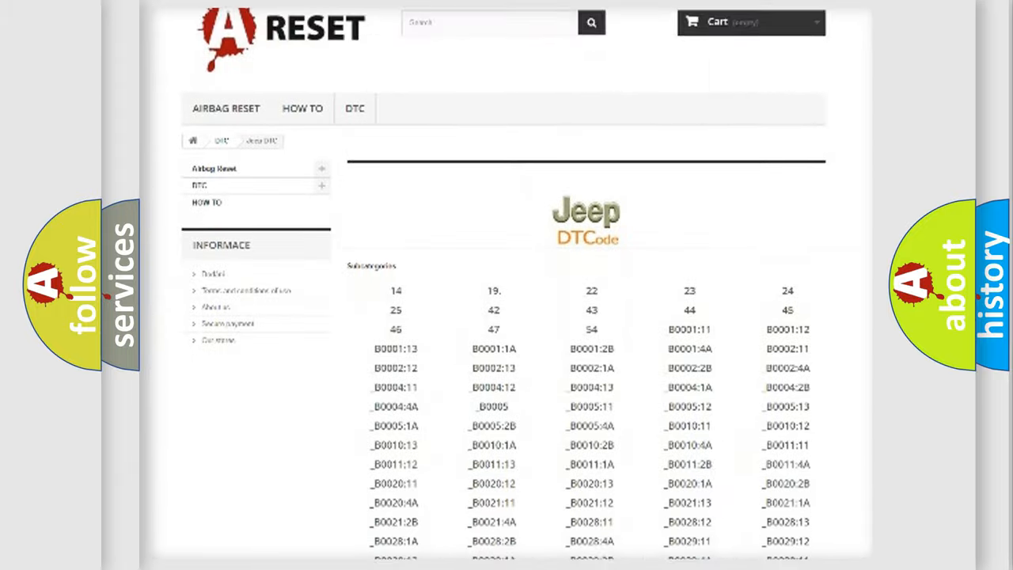
scroll(down, 3)
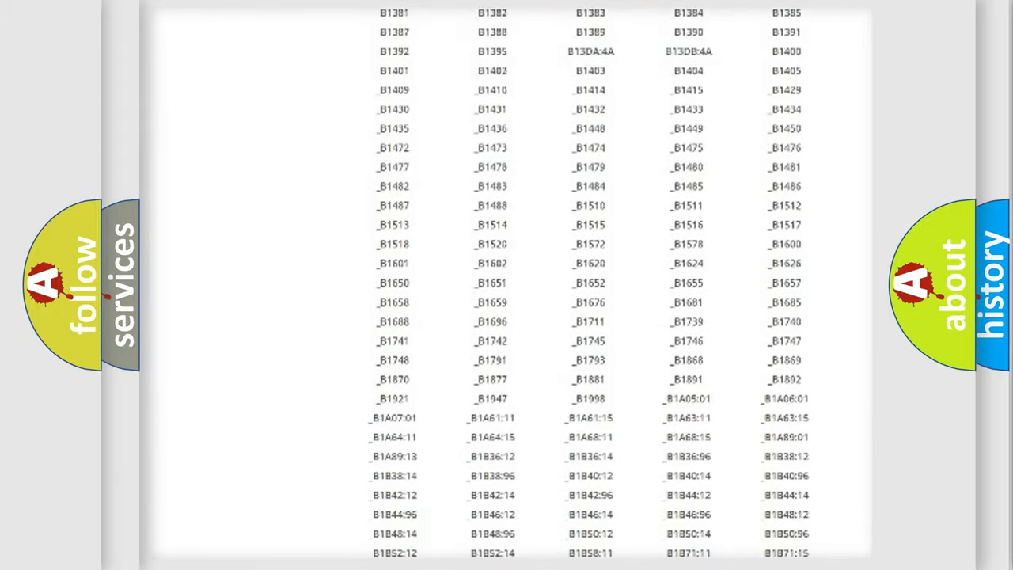